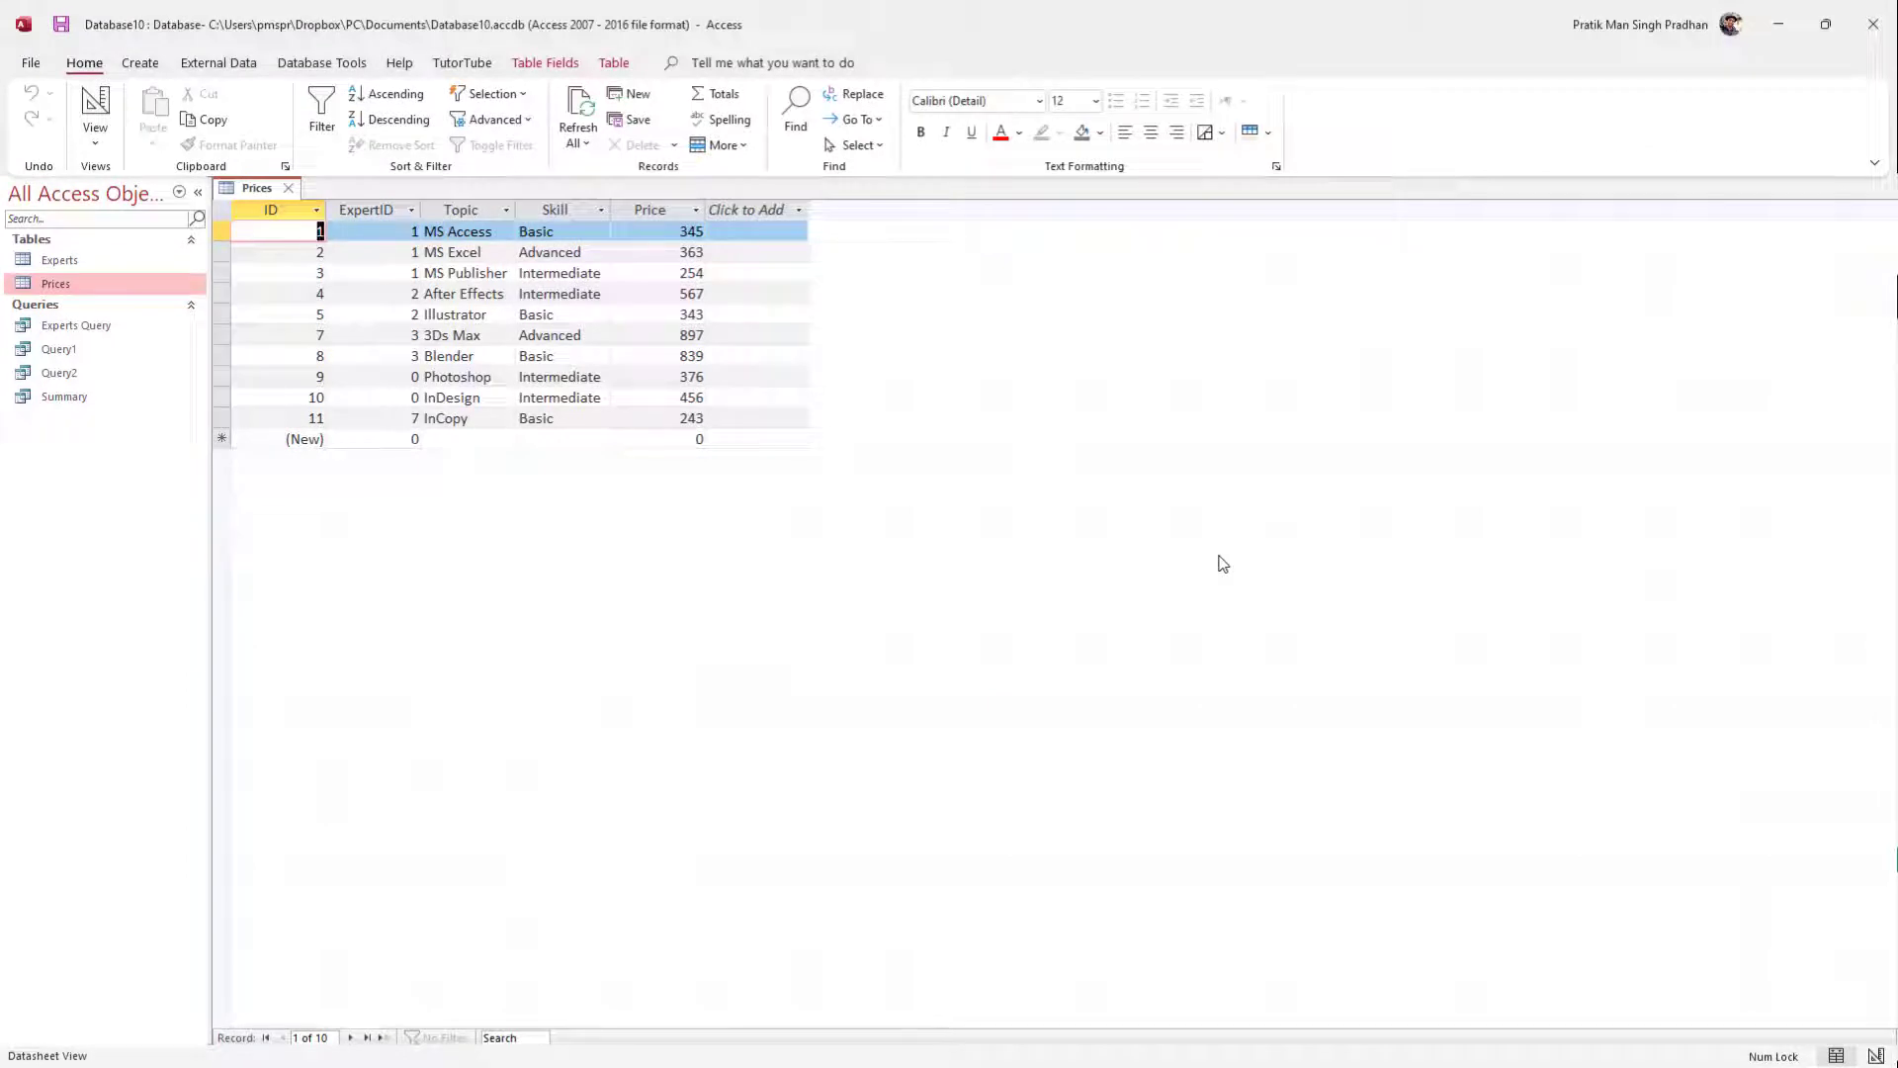
pyautogui.moveTo(170, 115)
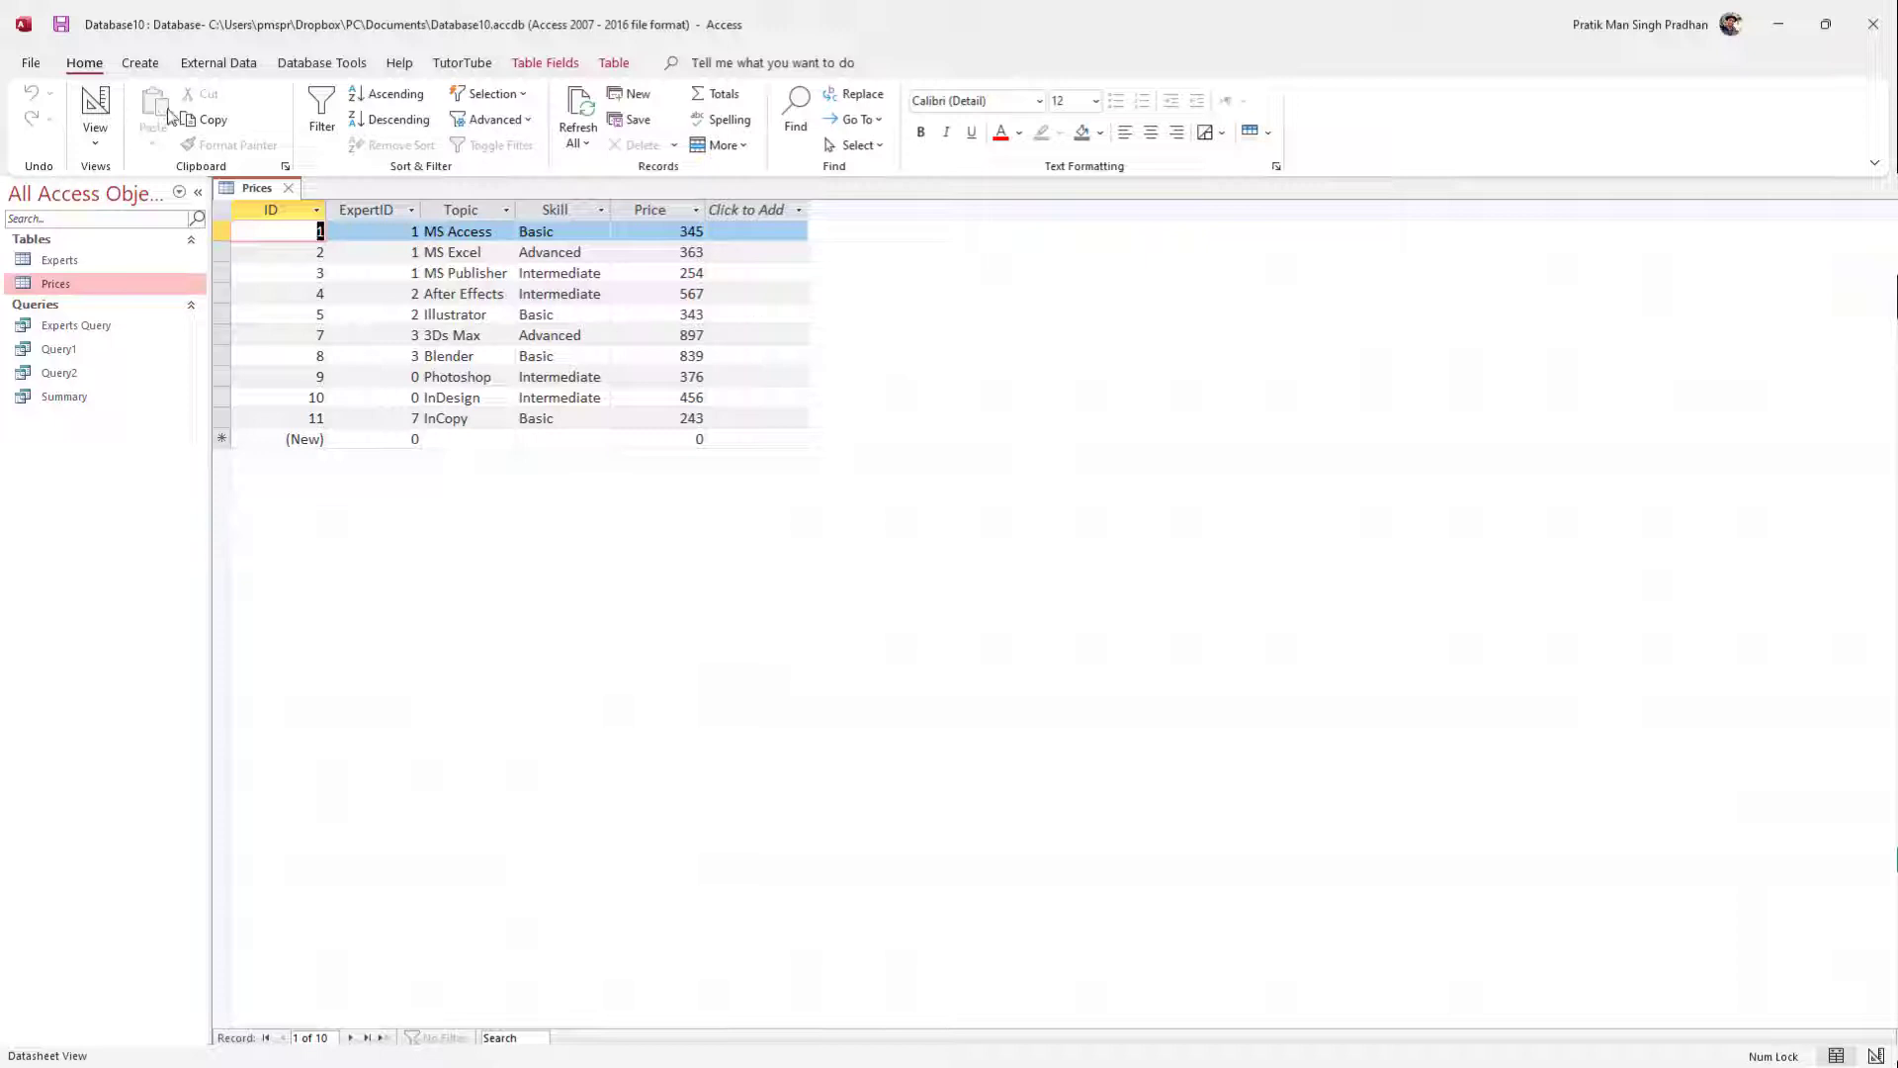
# Start a new blank query in design view from the Create commands.
pyautogui.click(138, 61)
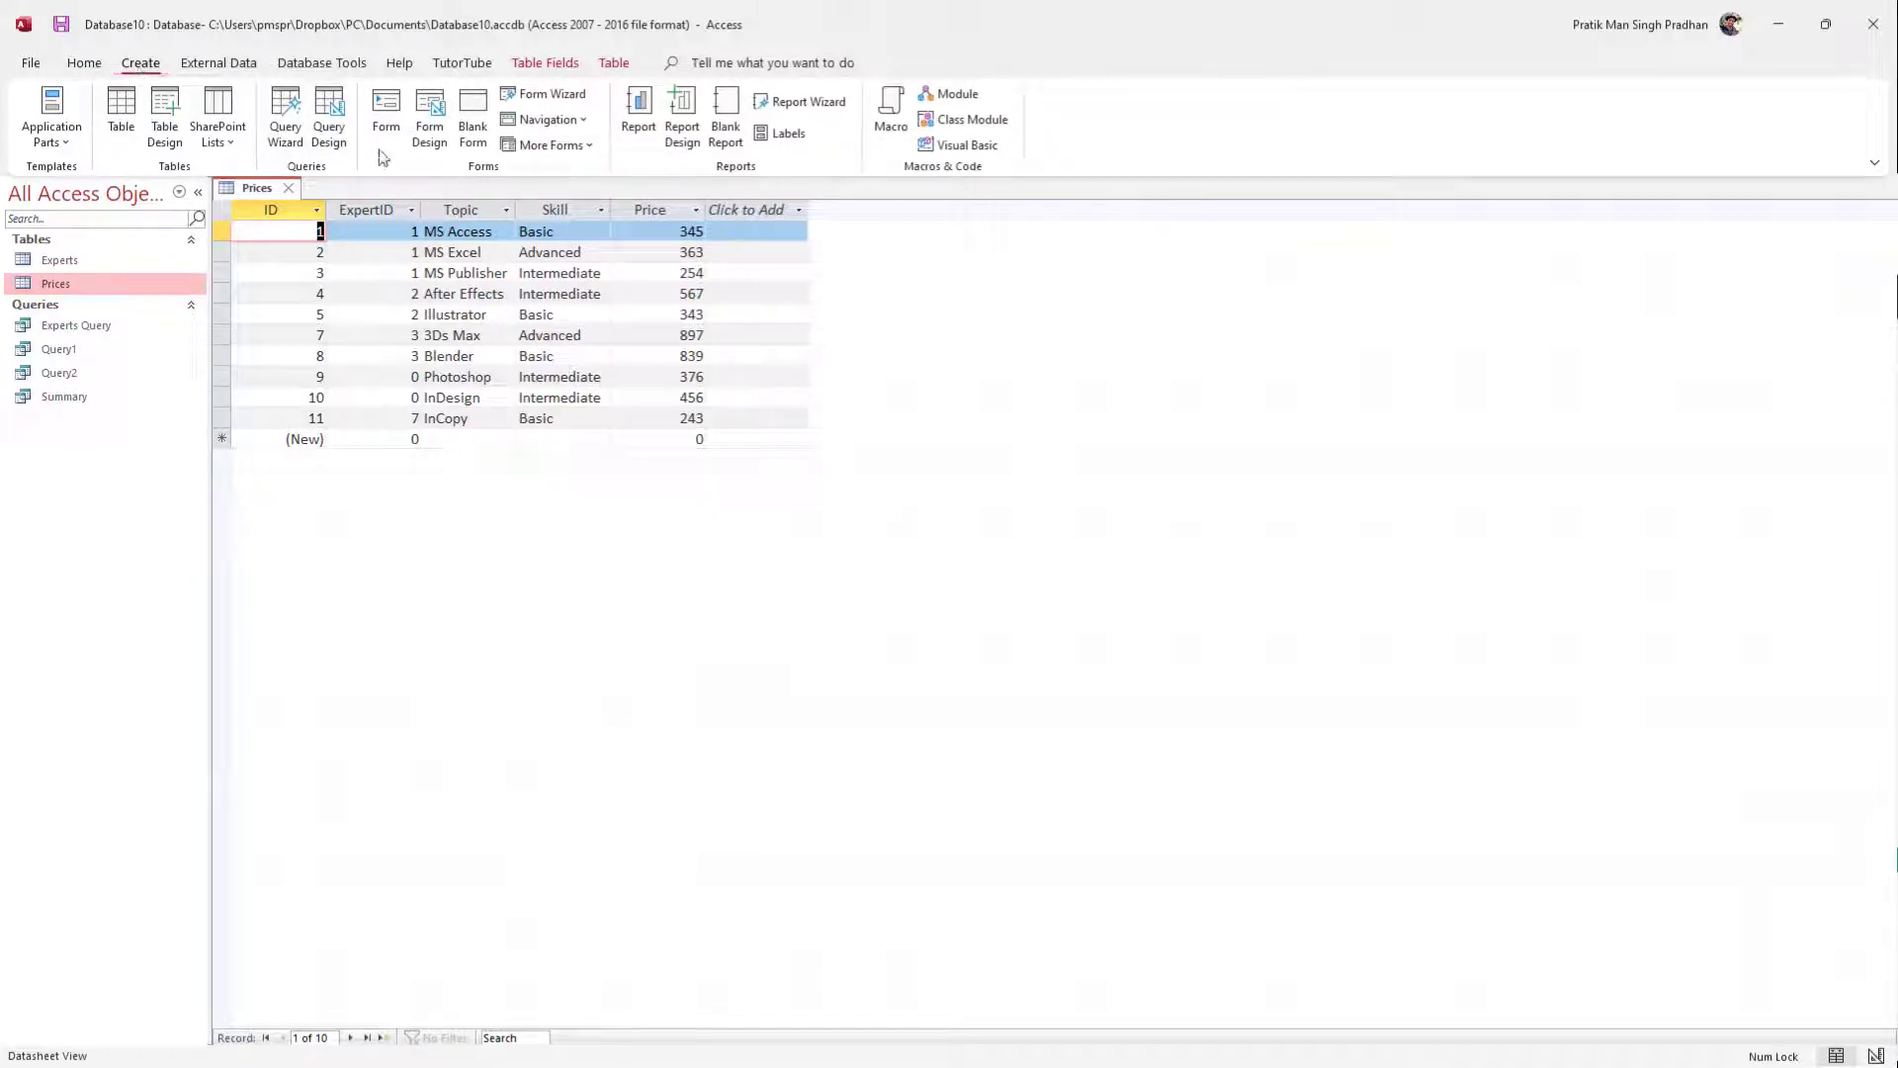
pyautogui.click(328, 115)
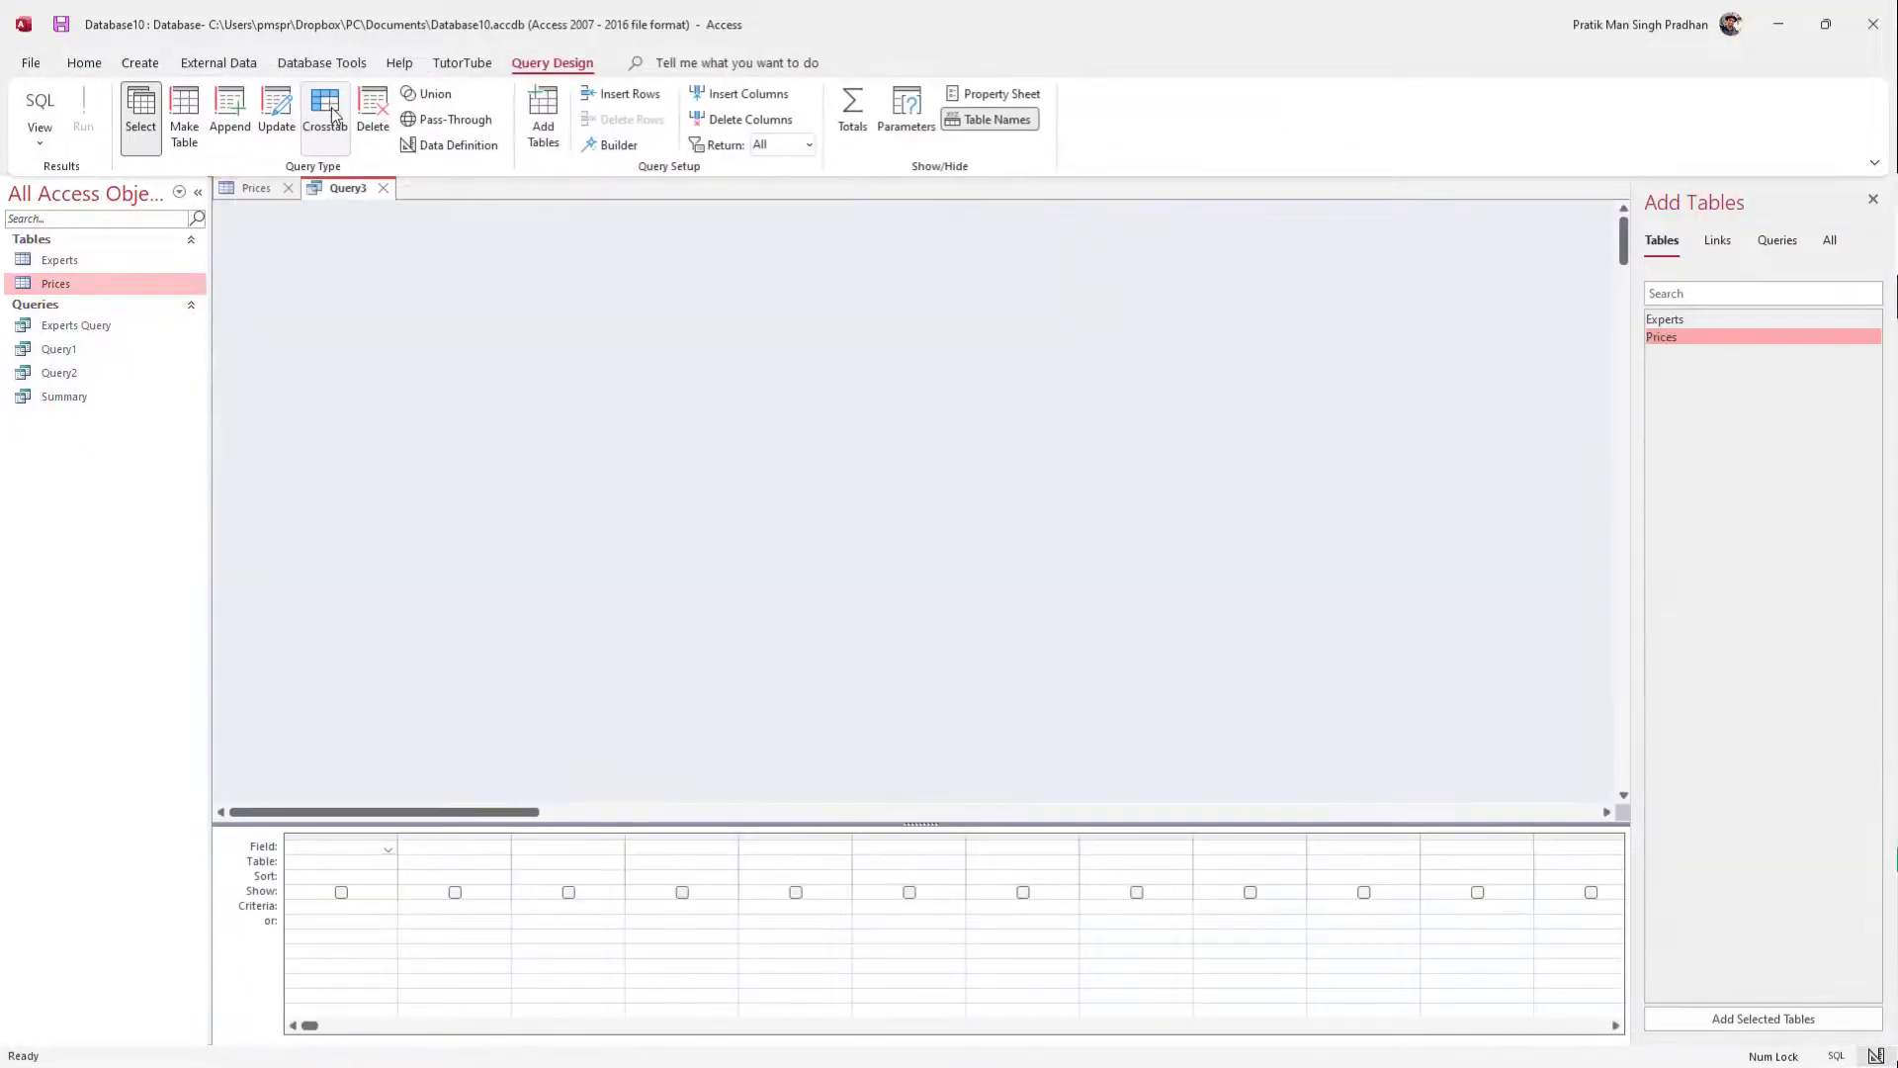
# Write CREATE TABLE TutorTube; in SQL view and run it to add the TutorTube table.
pyautogui.click(39, 99)
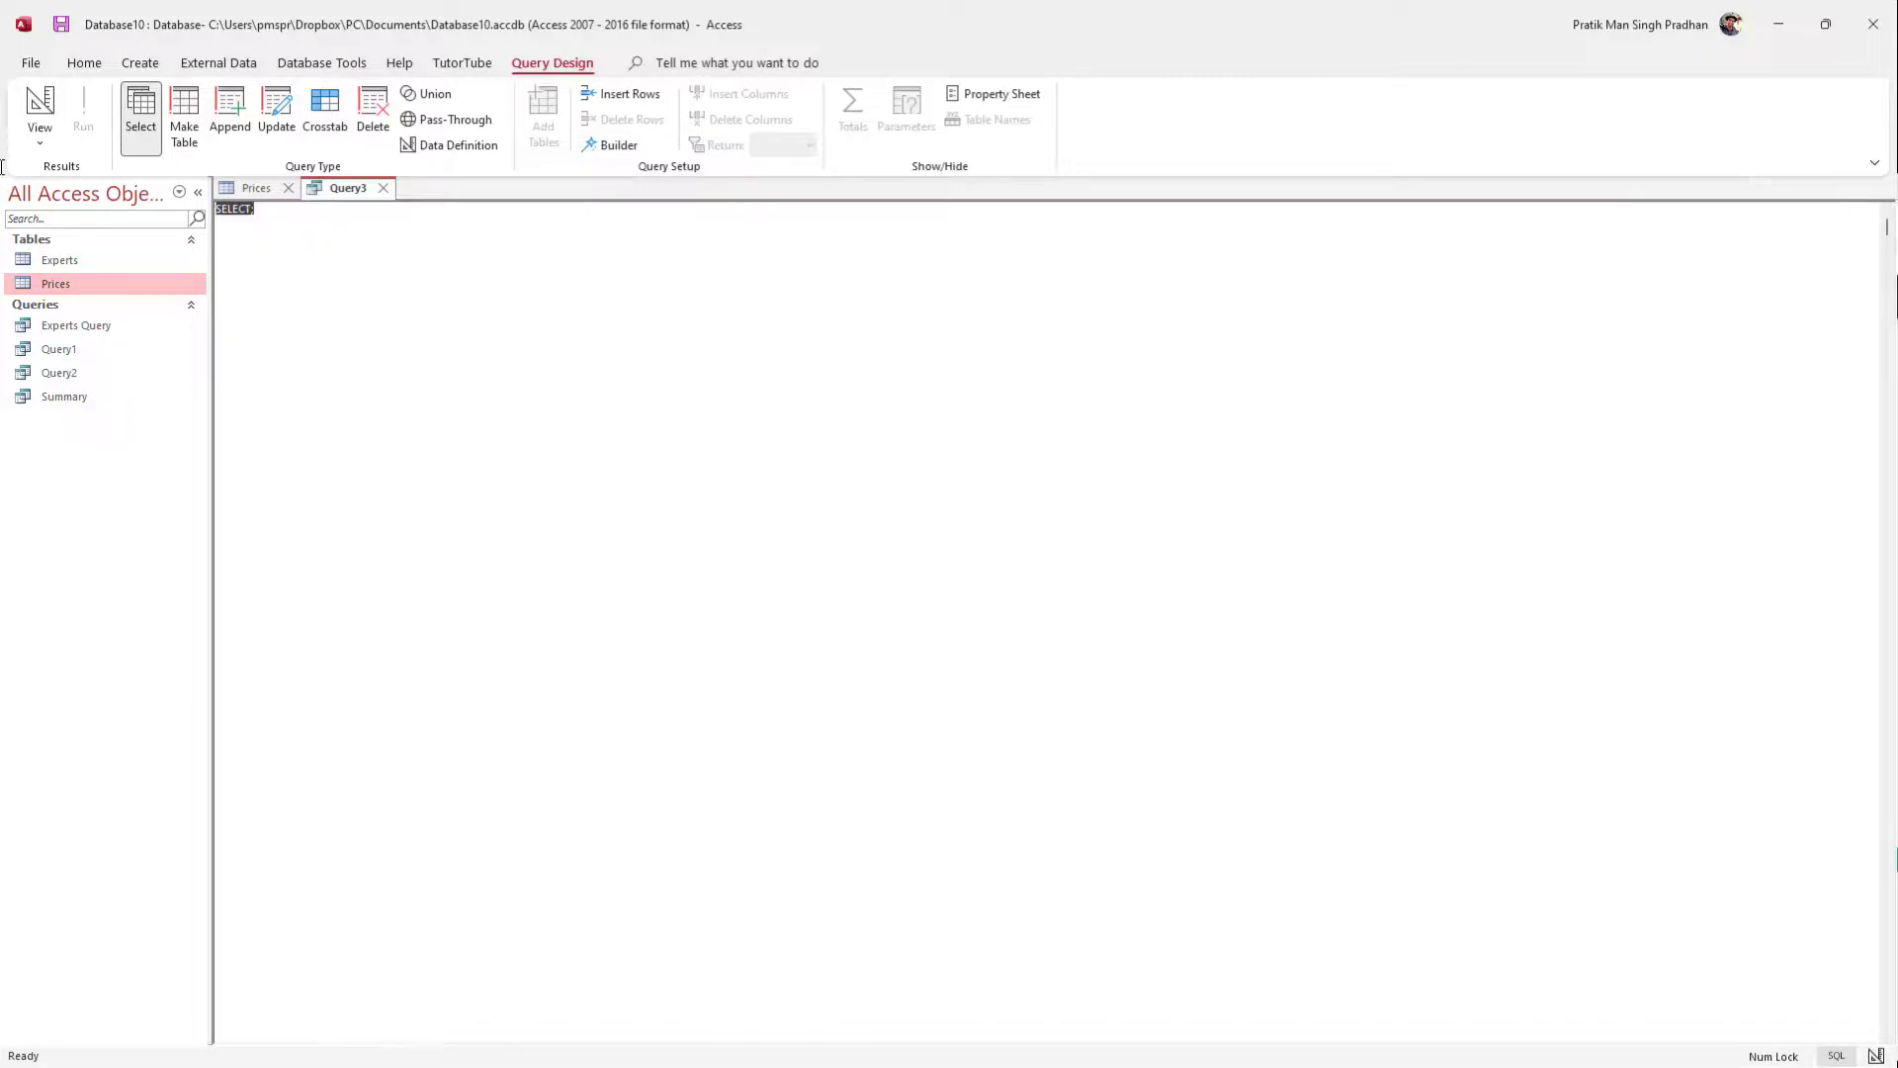
pyautogui.write('CREATE T')
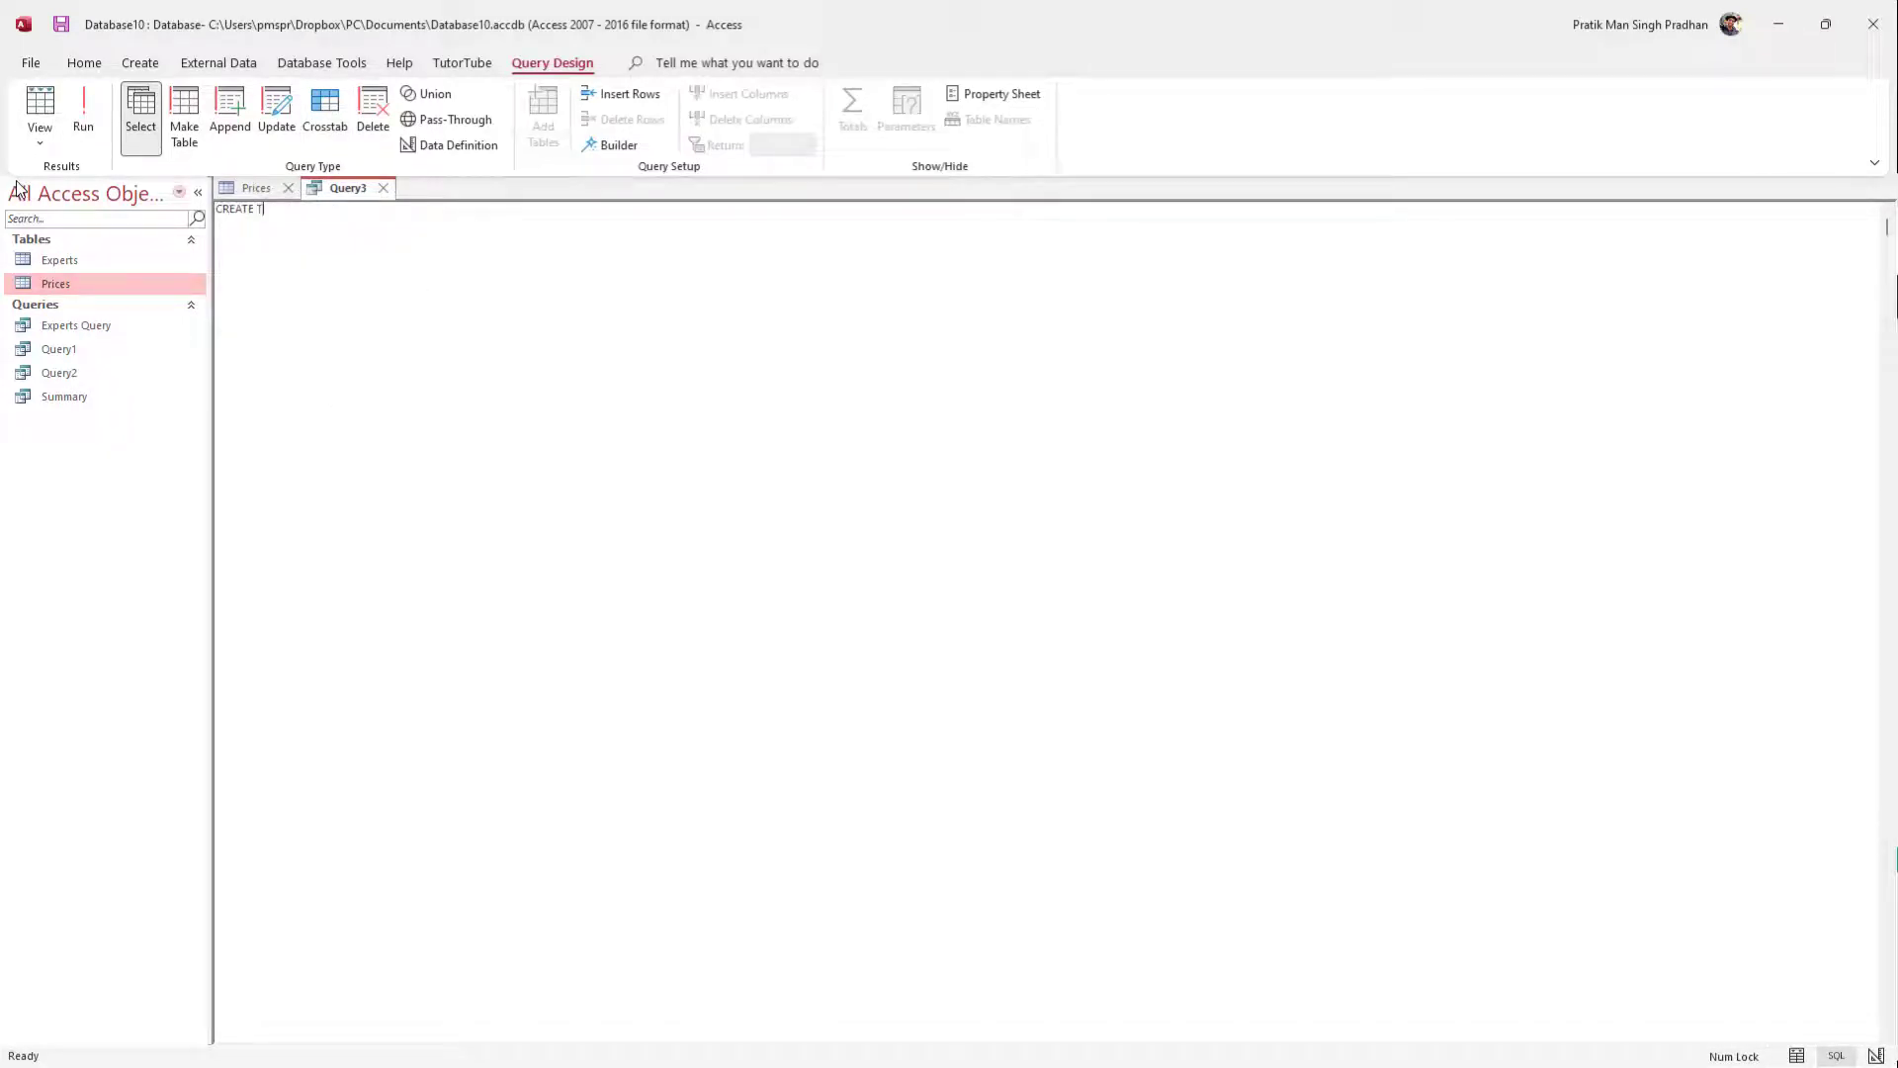
pyautogui.write('ABLE')
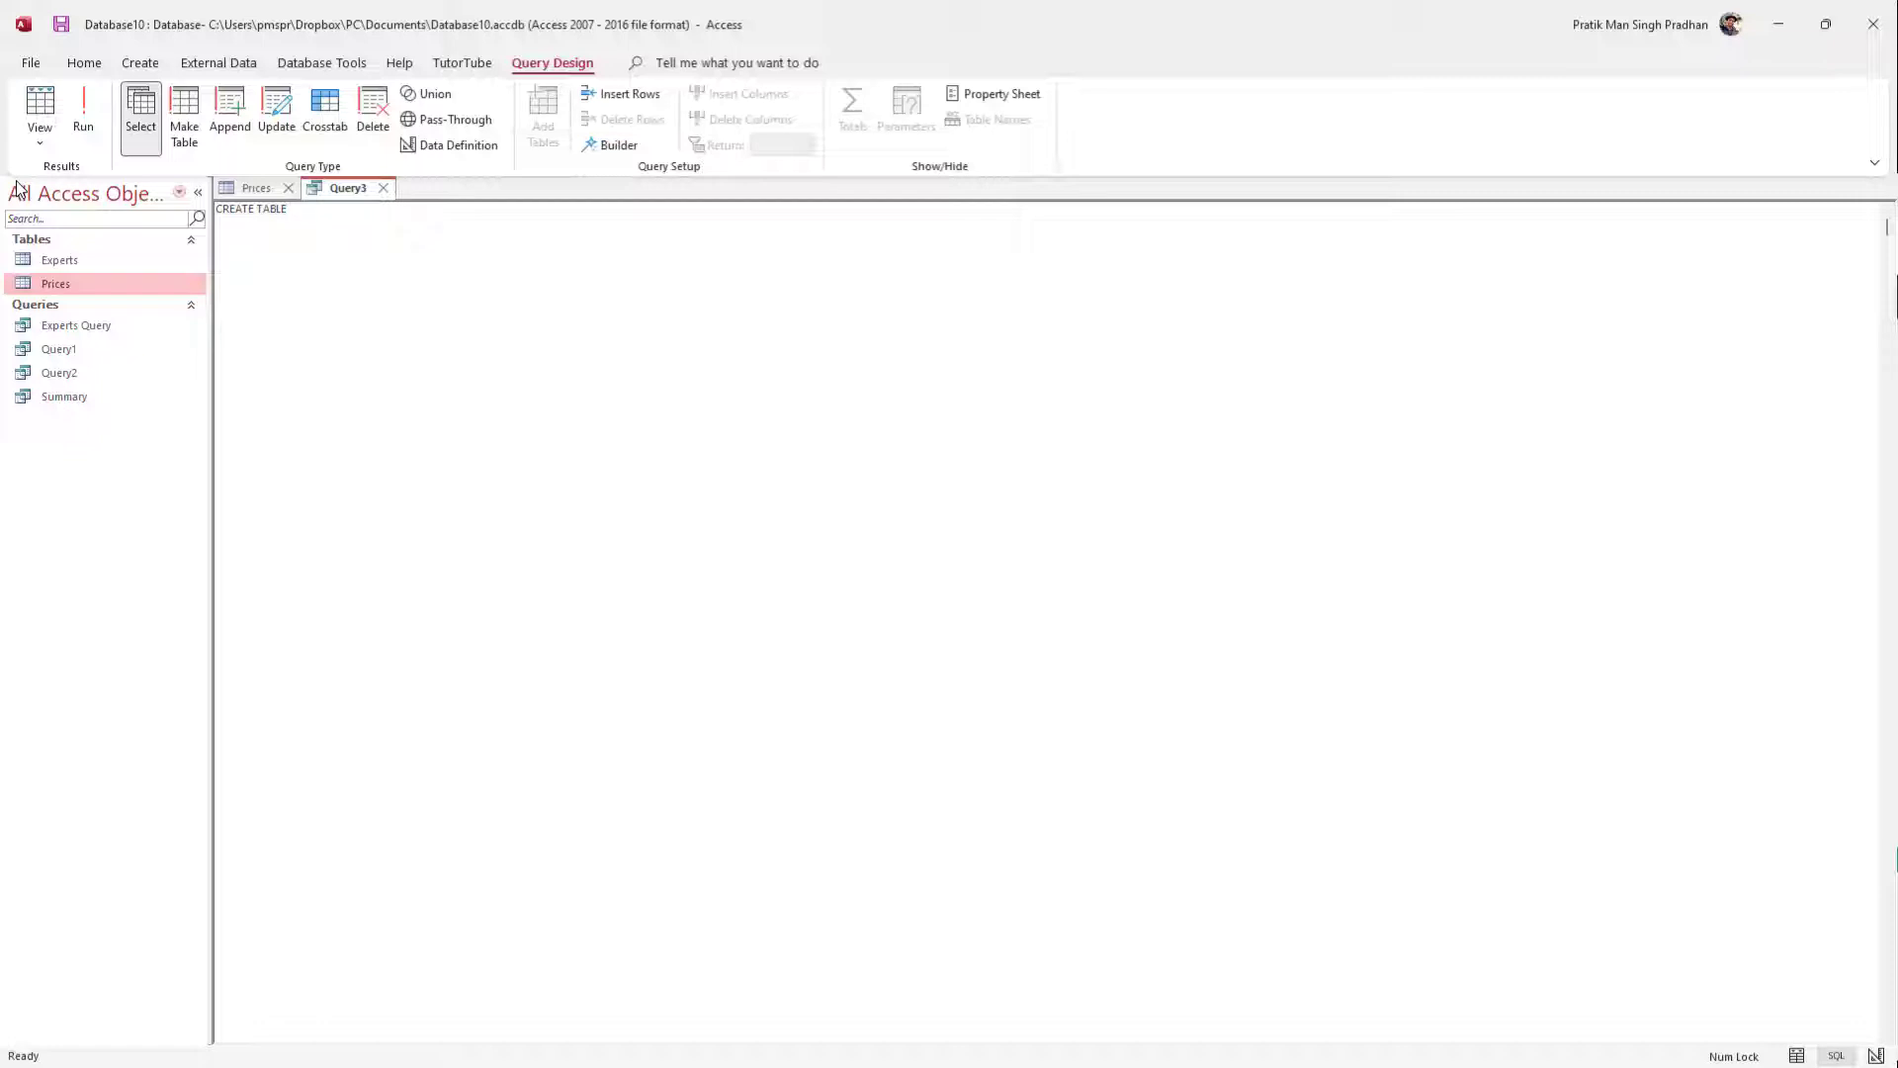
pyautogui.write('TutorTube')
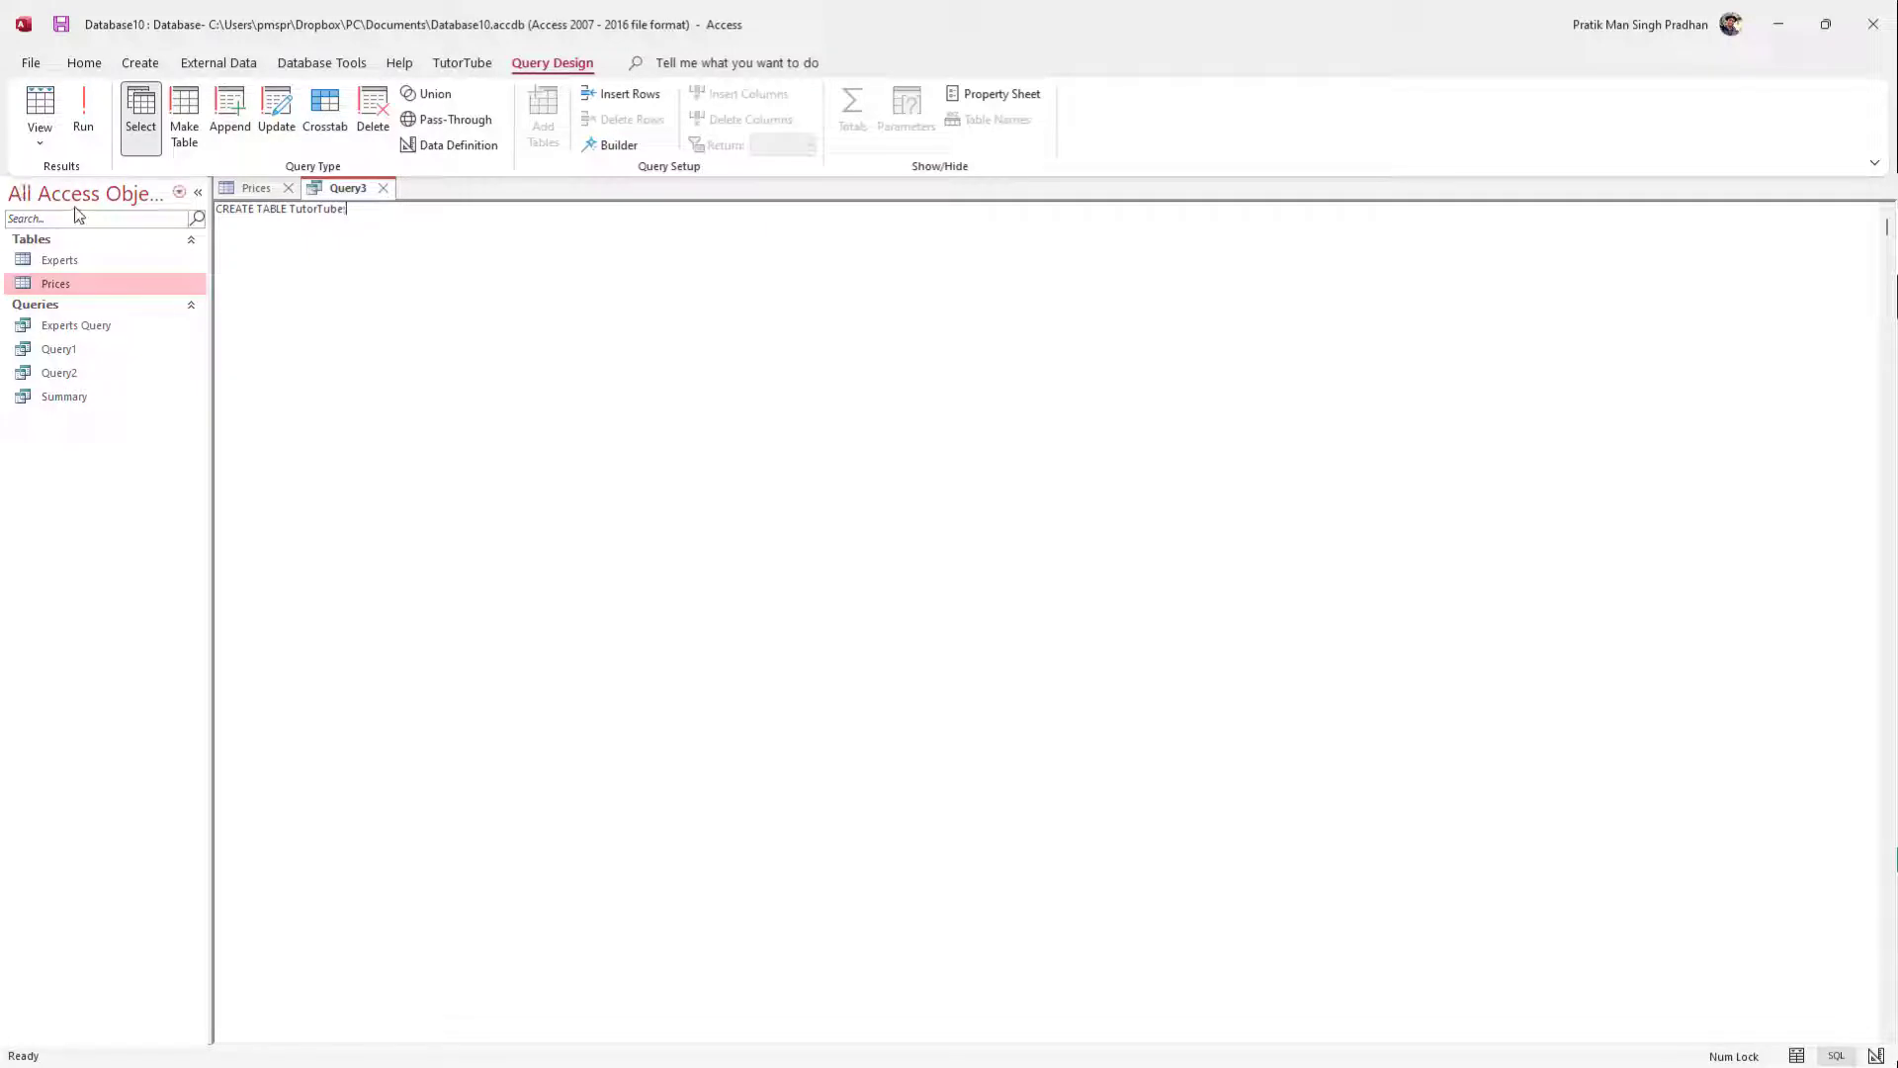
pyautogui.click(83, 109)
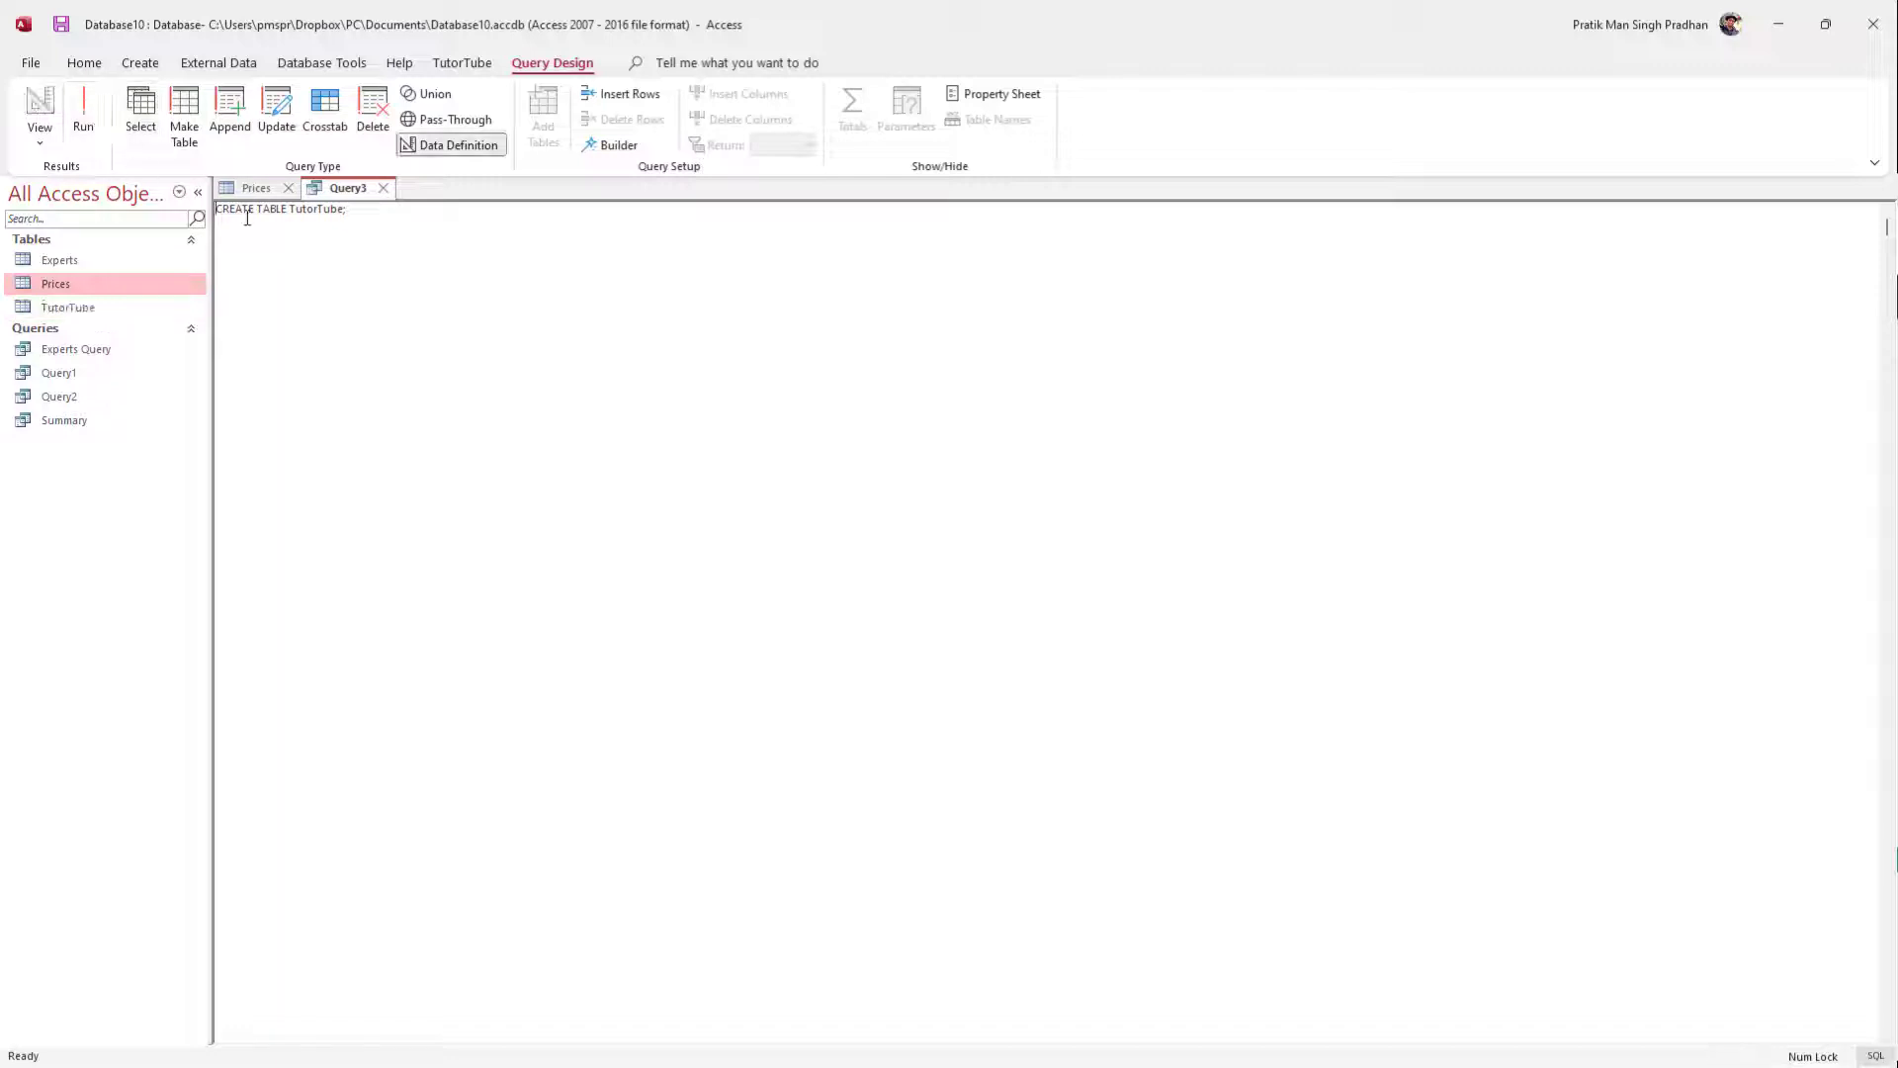
pyautogui.moveTo(67, 307)
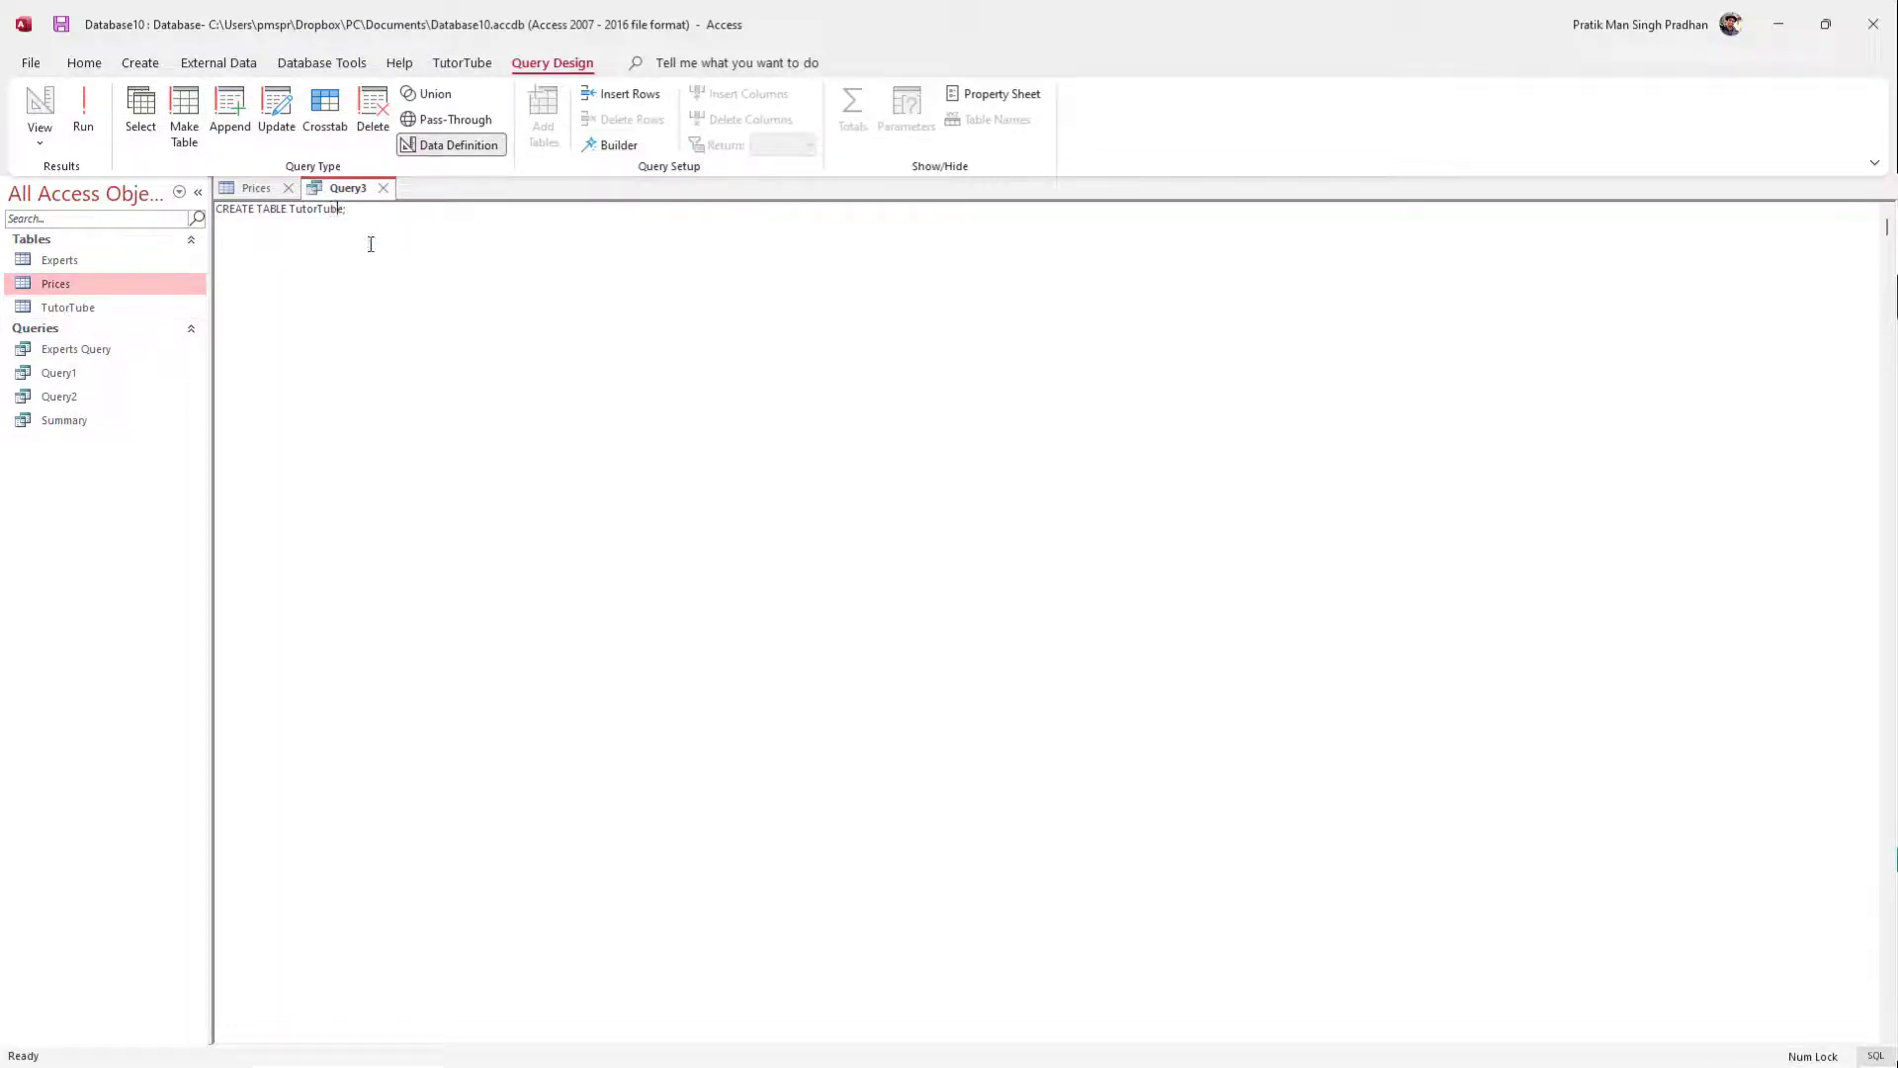
# Edit the table name to TutorTube2 so the statement reads CREATE TABLE TutorTube2;.
pyautogui.write('2')
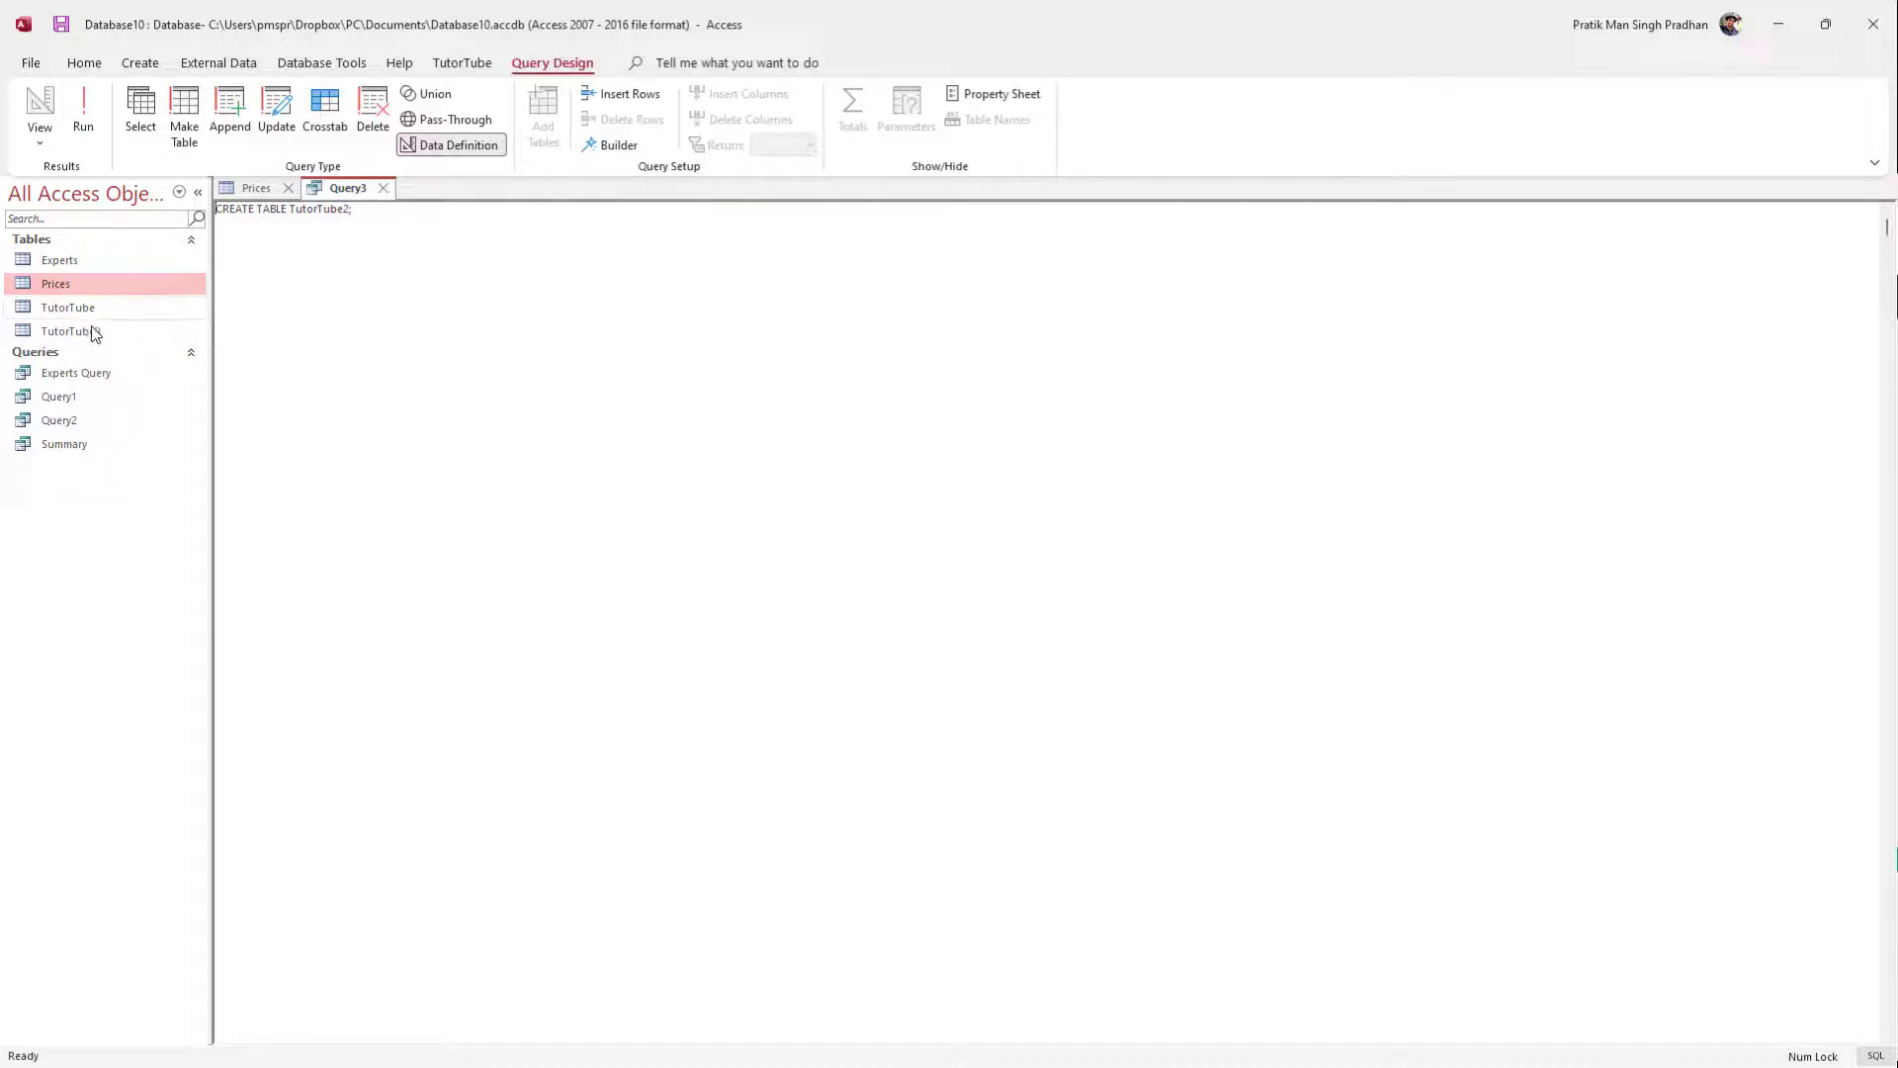
pyautogui.moveTo(75, 330)
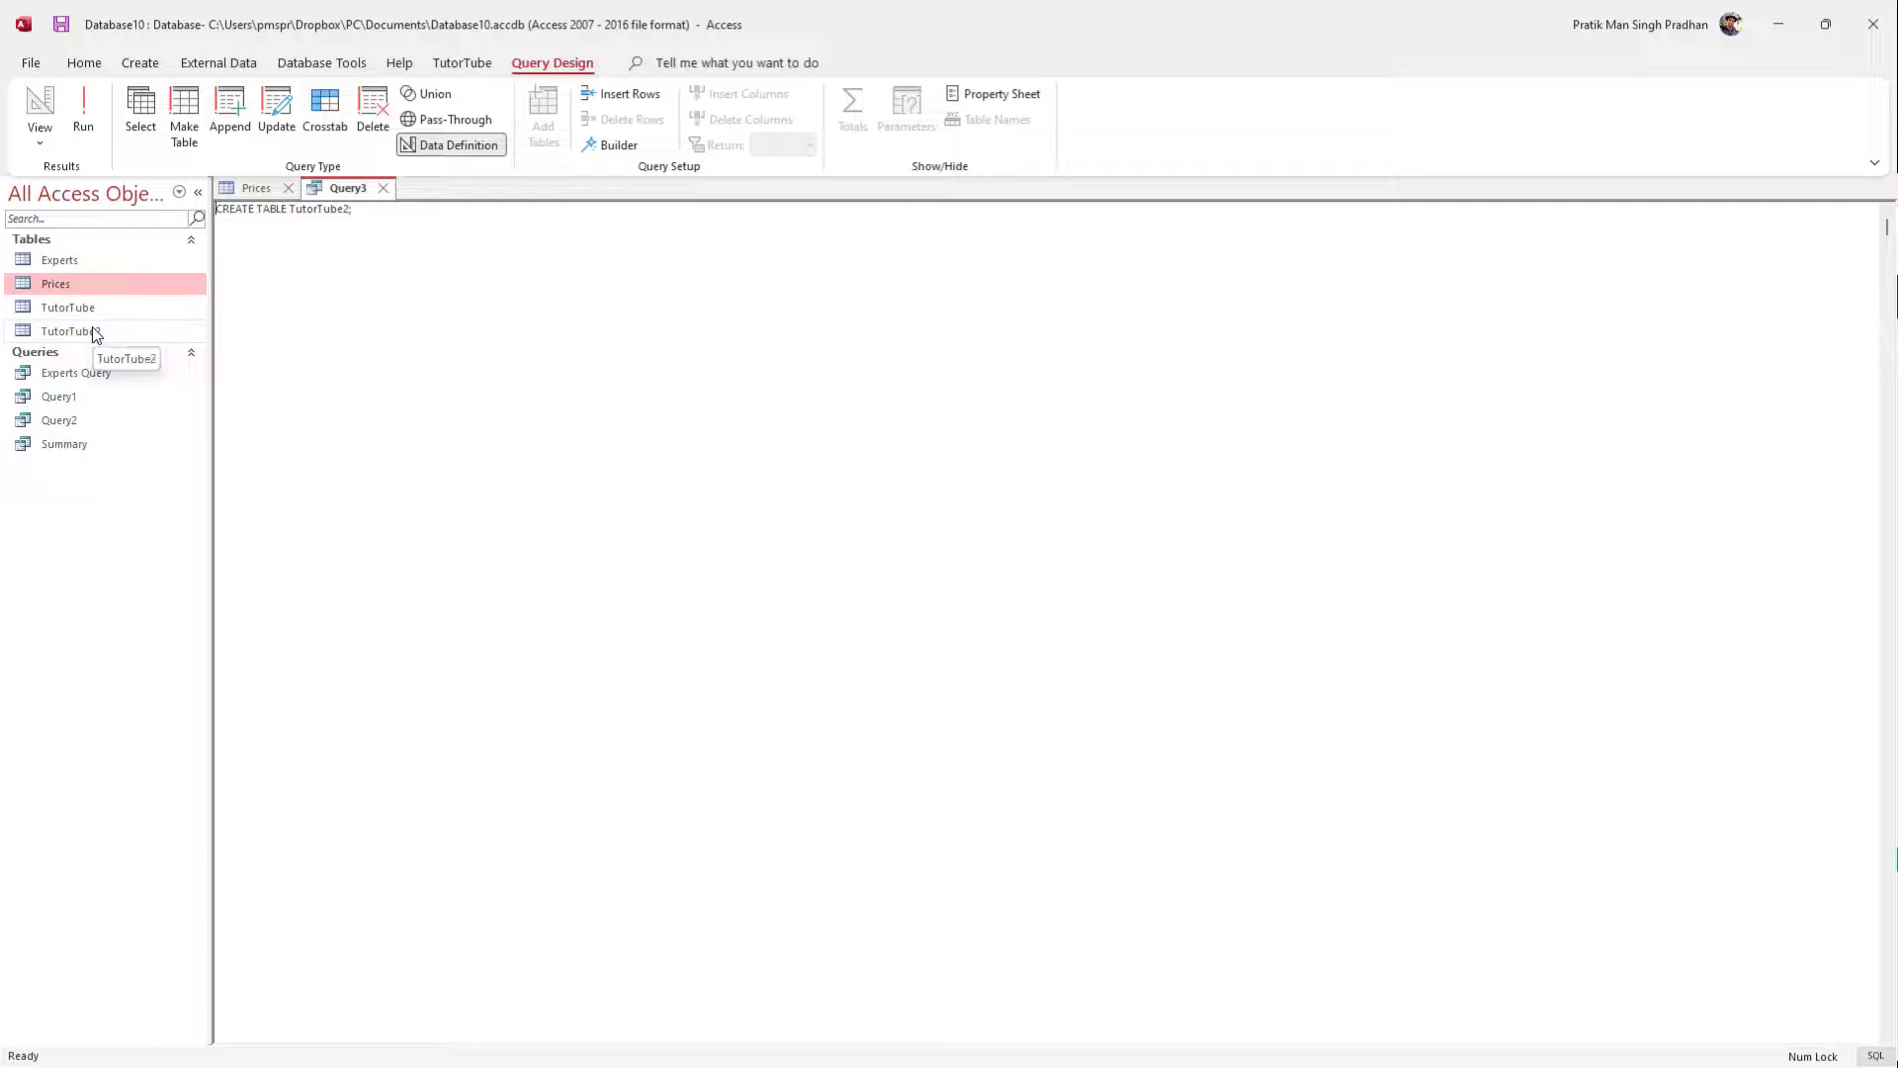